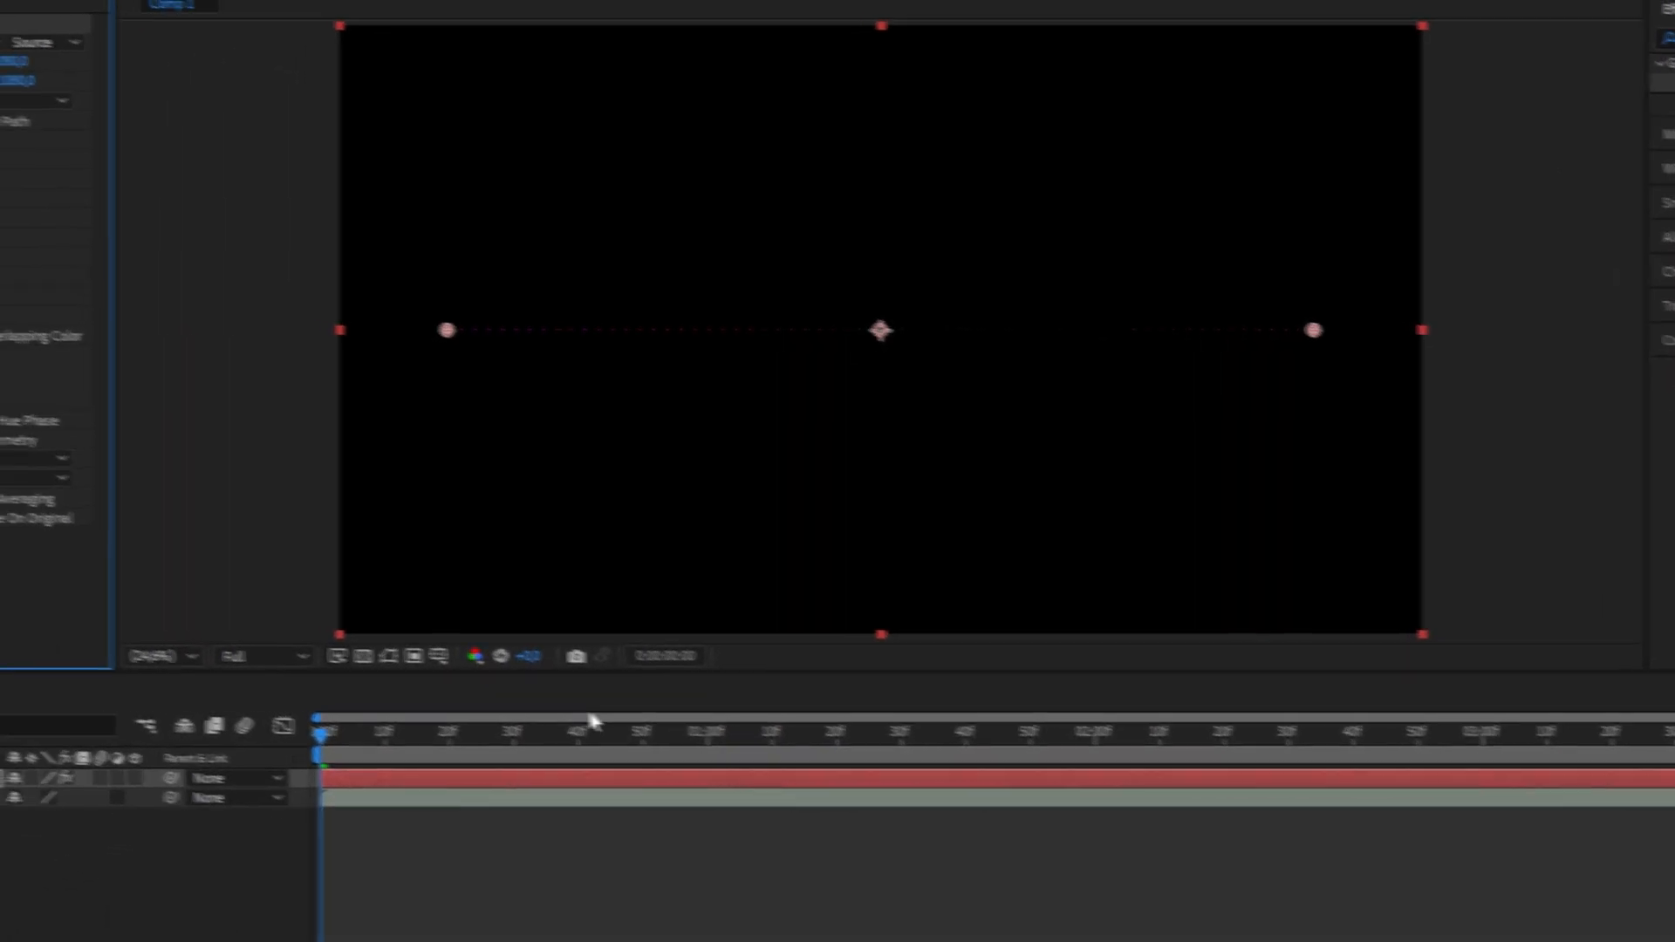
Set the Audio Spectrum's Audio Layer to '2. music' so it reads the music track
left_click(253, 80)
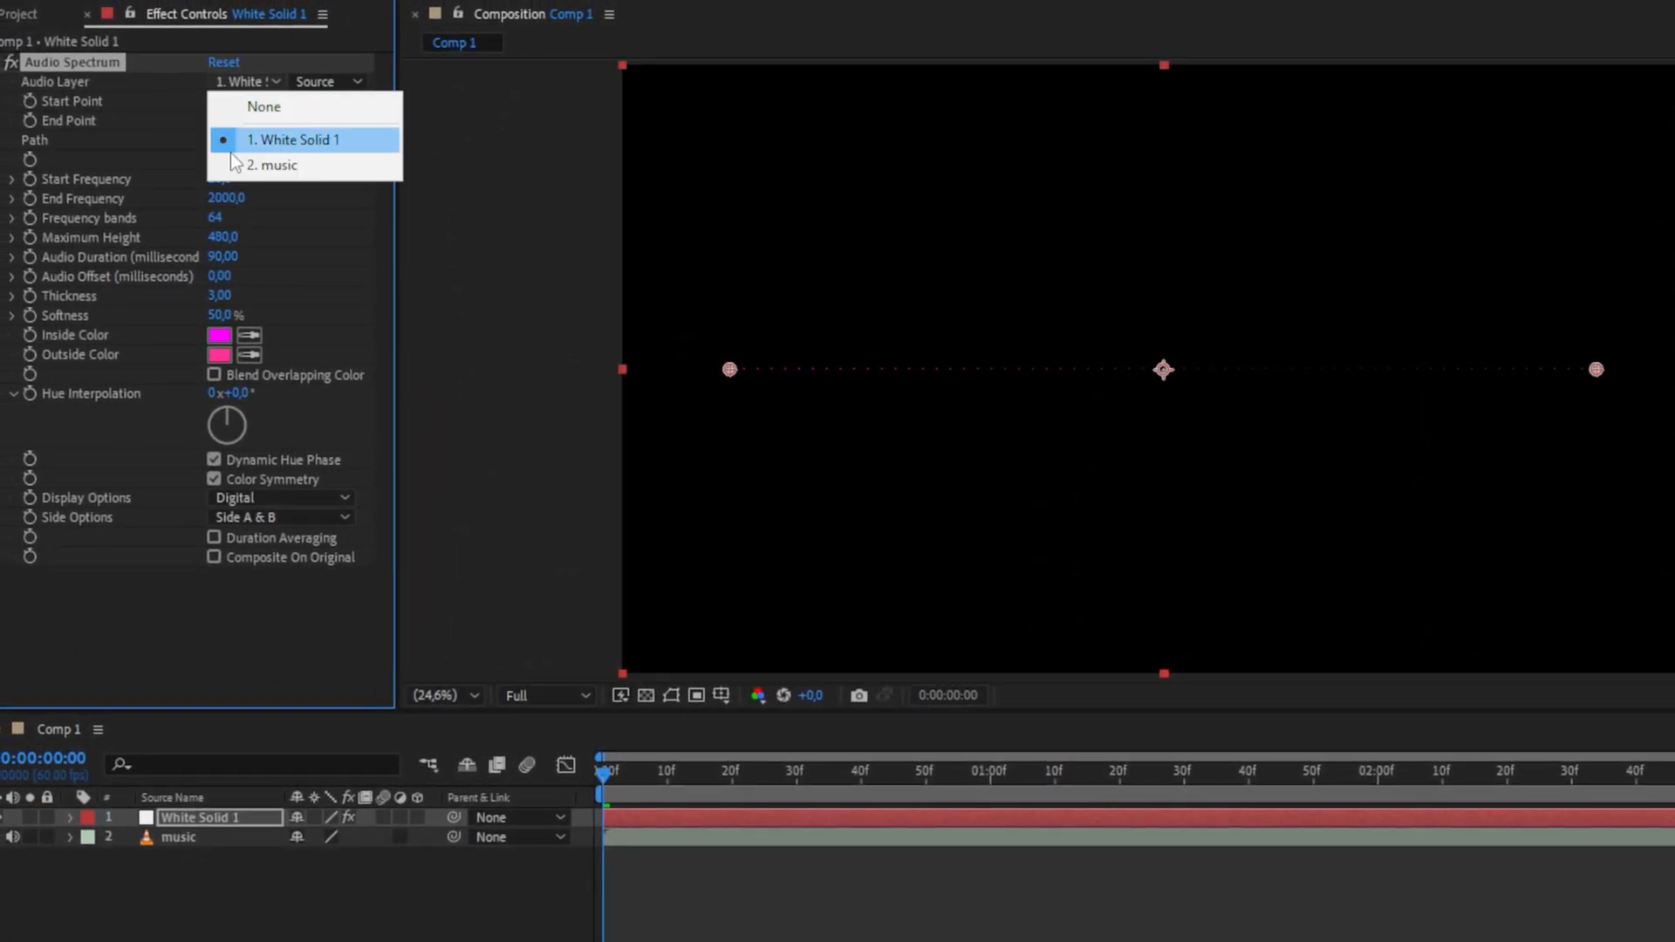
left_click(271, 165)
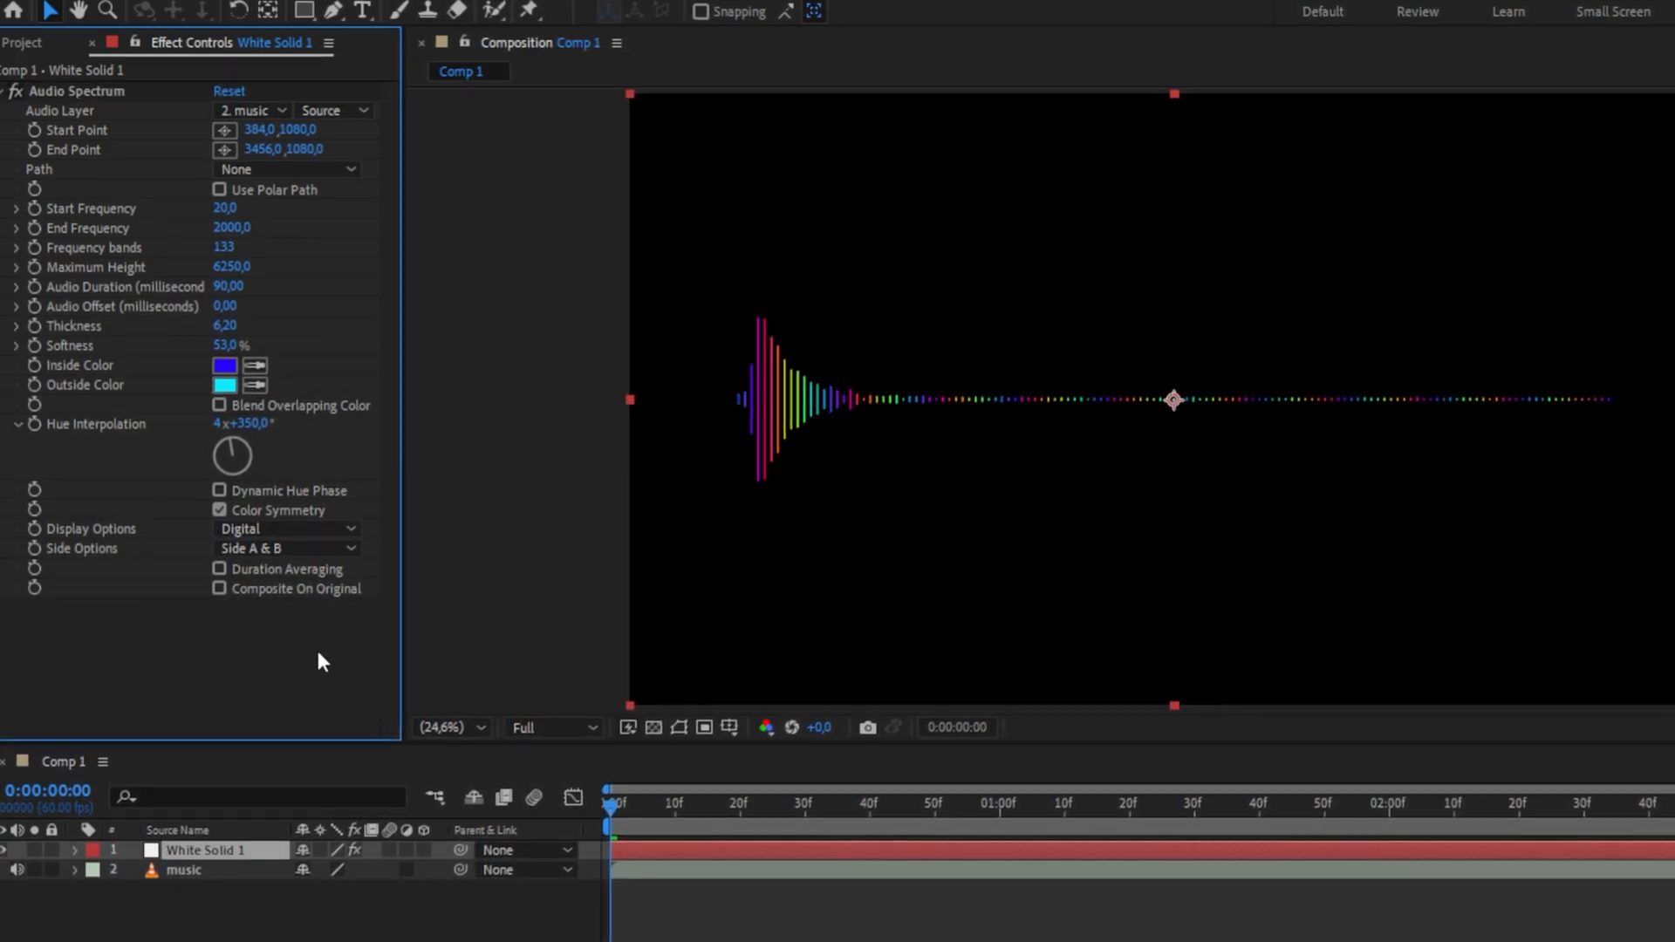
Switch Display Options to Analog dots so the spectrum renders as a dotted rainbow line
left_click(286, 529)
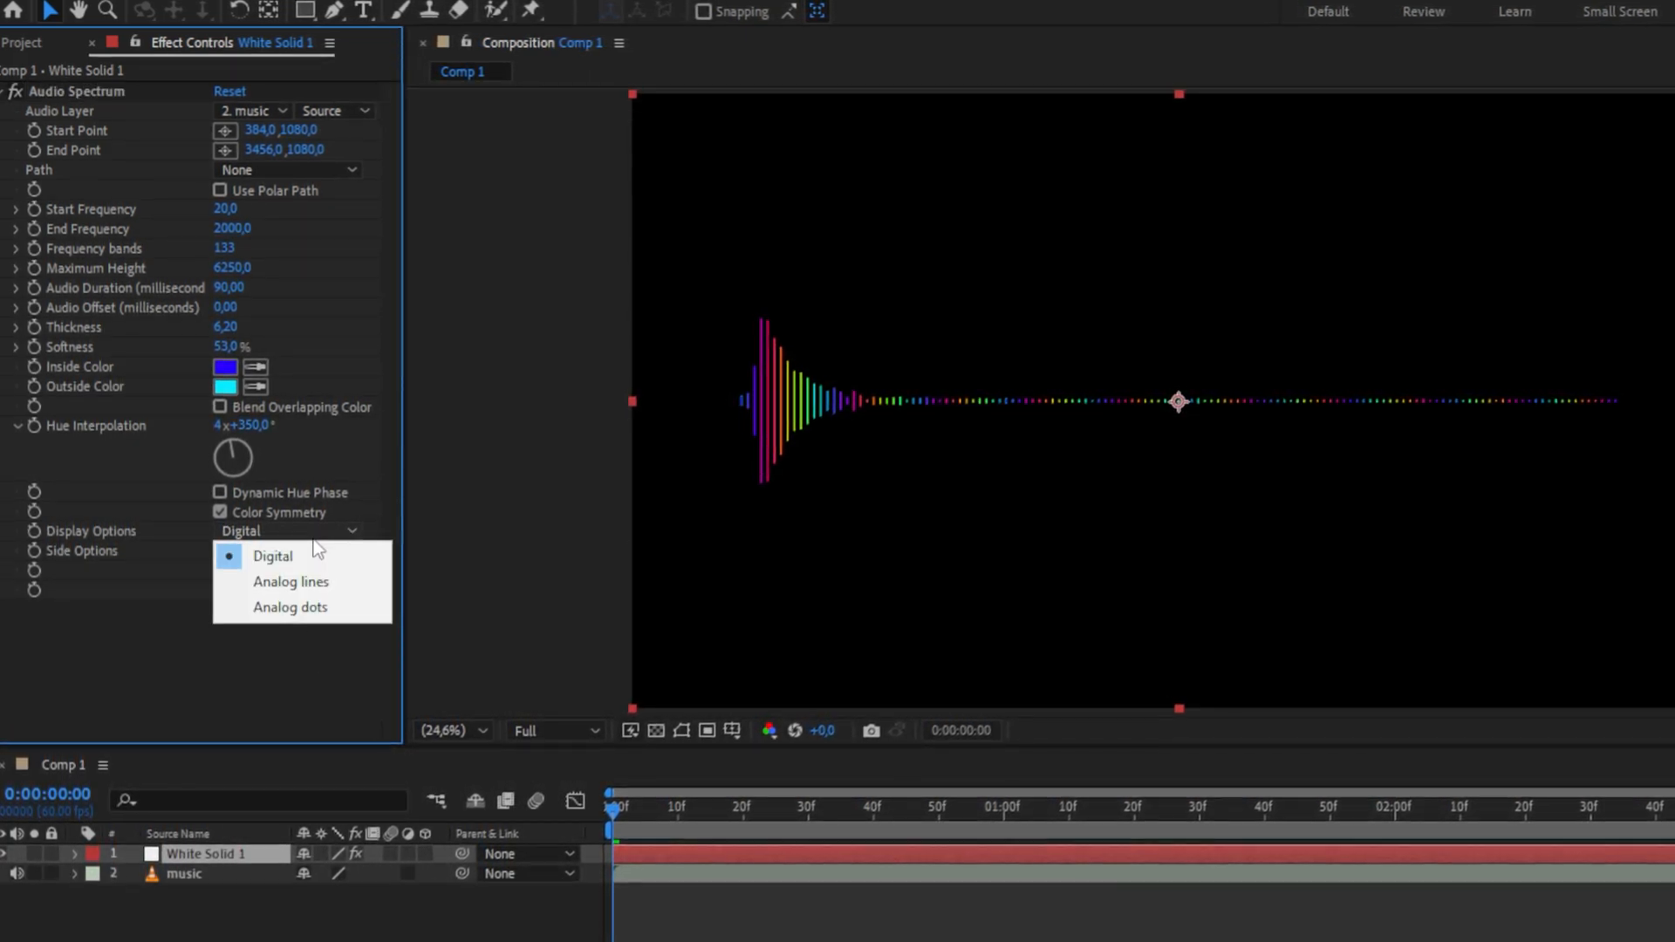
left_click(291, 582)
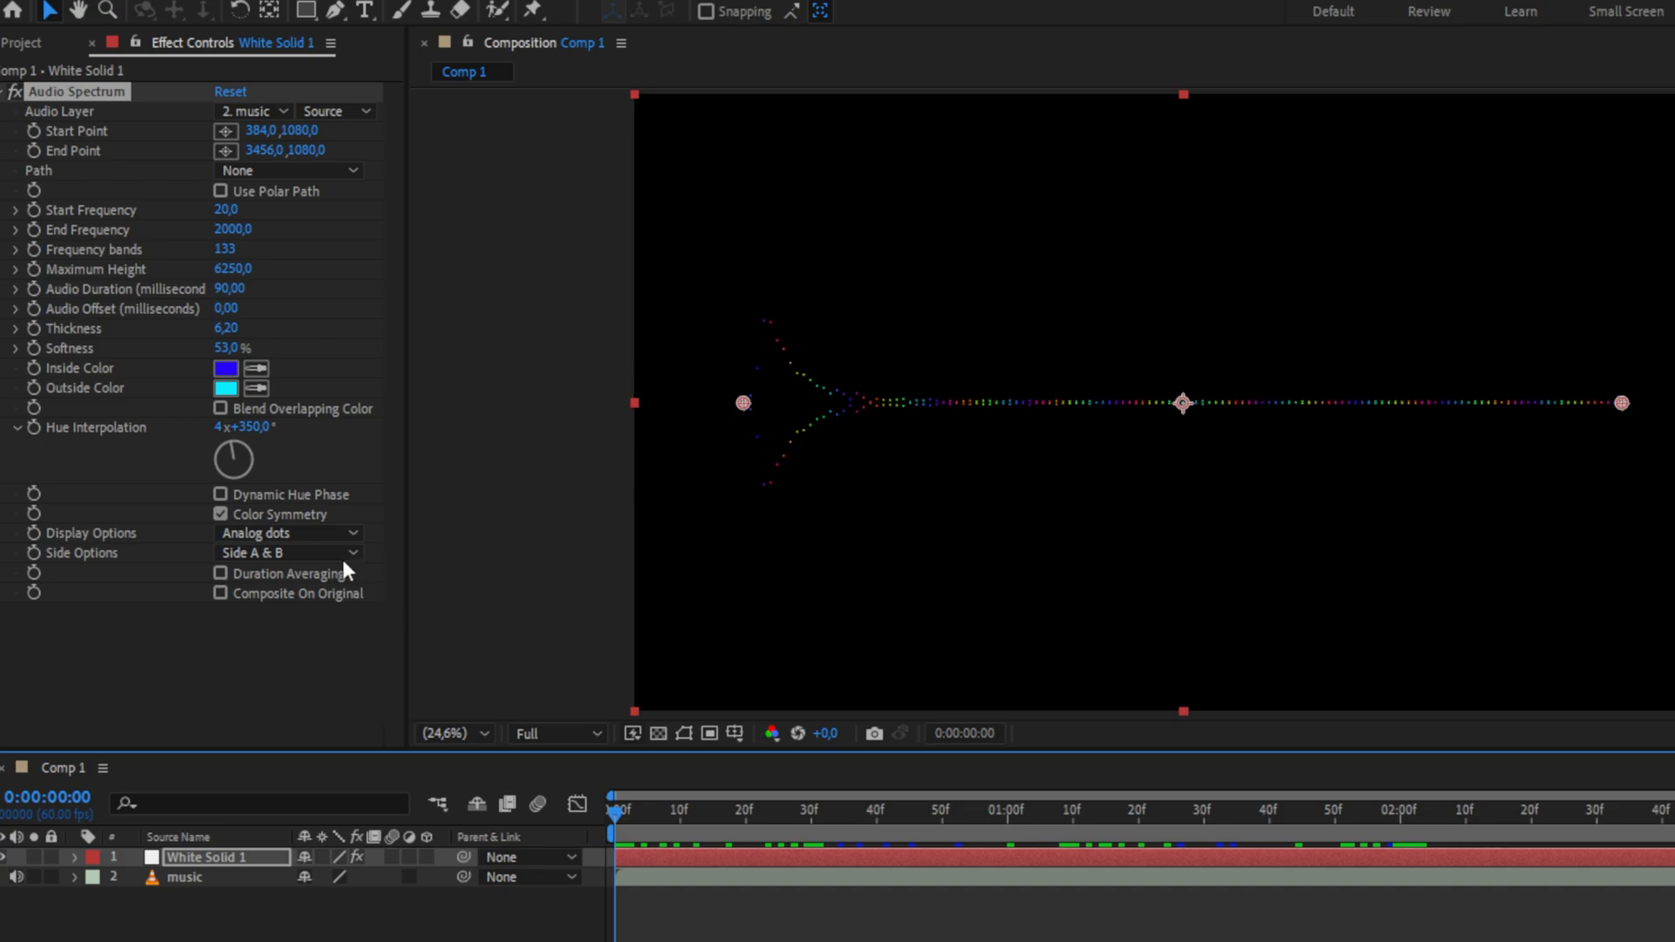
Return Display Options to Digital and flip Side Options between Side B and Side A
left_click(286, 534)
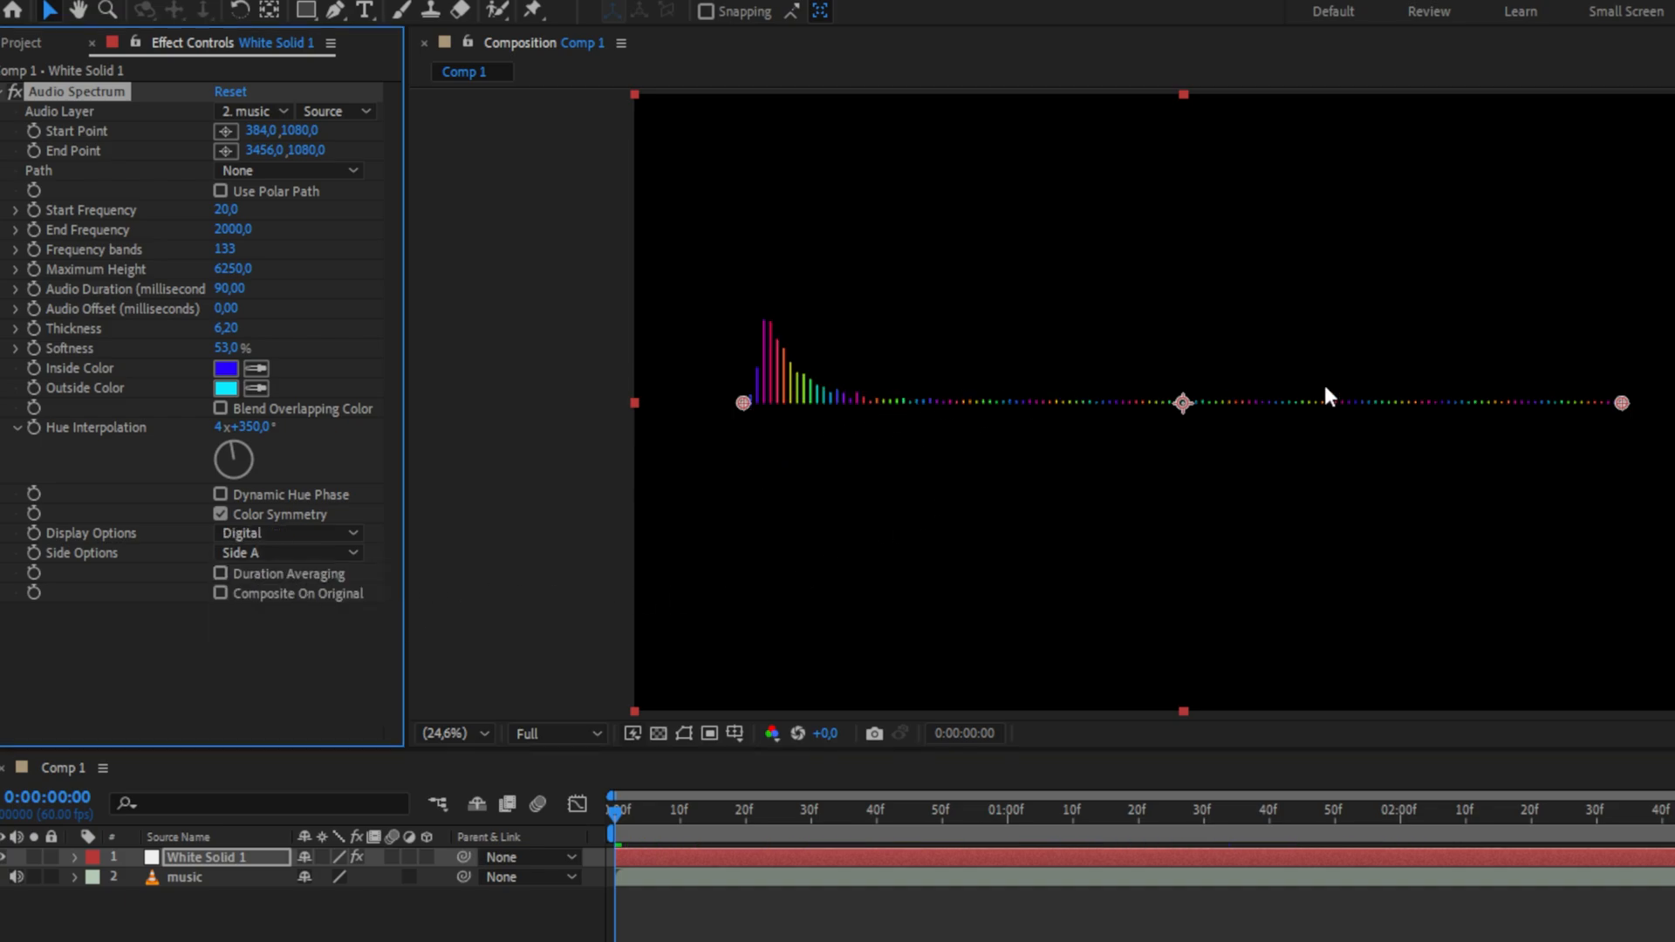
left_click(288, 552)
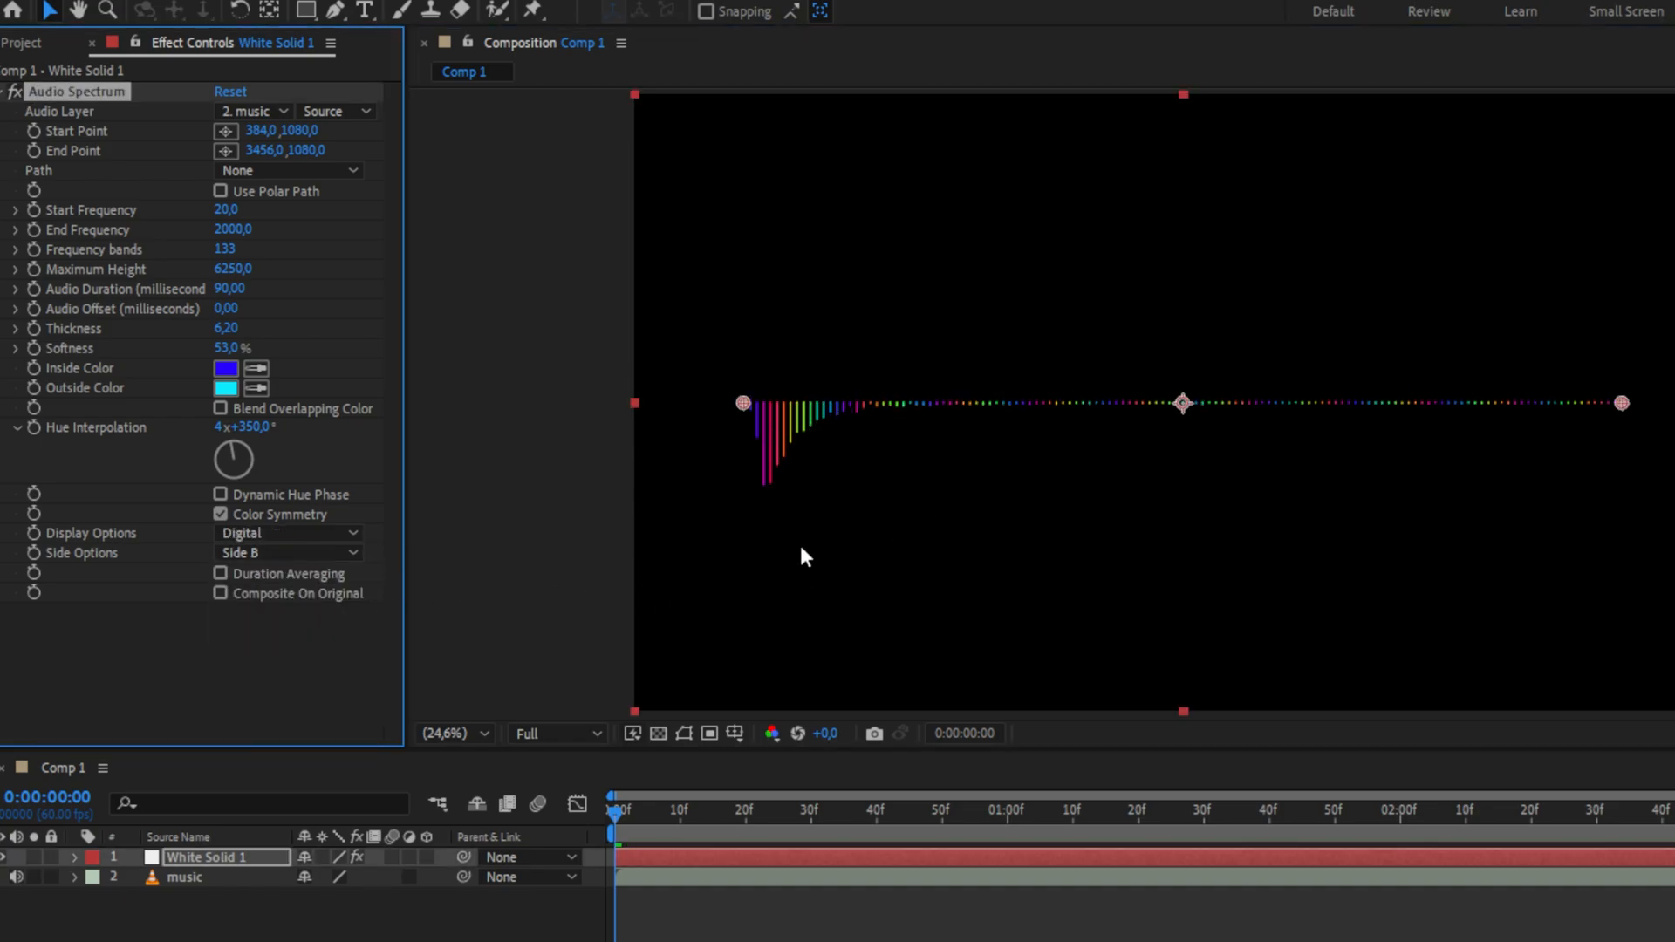
left_click(287, 552)
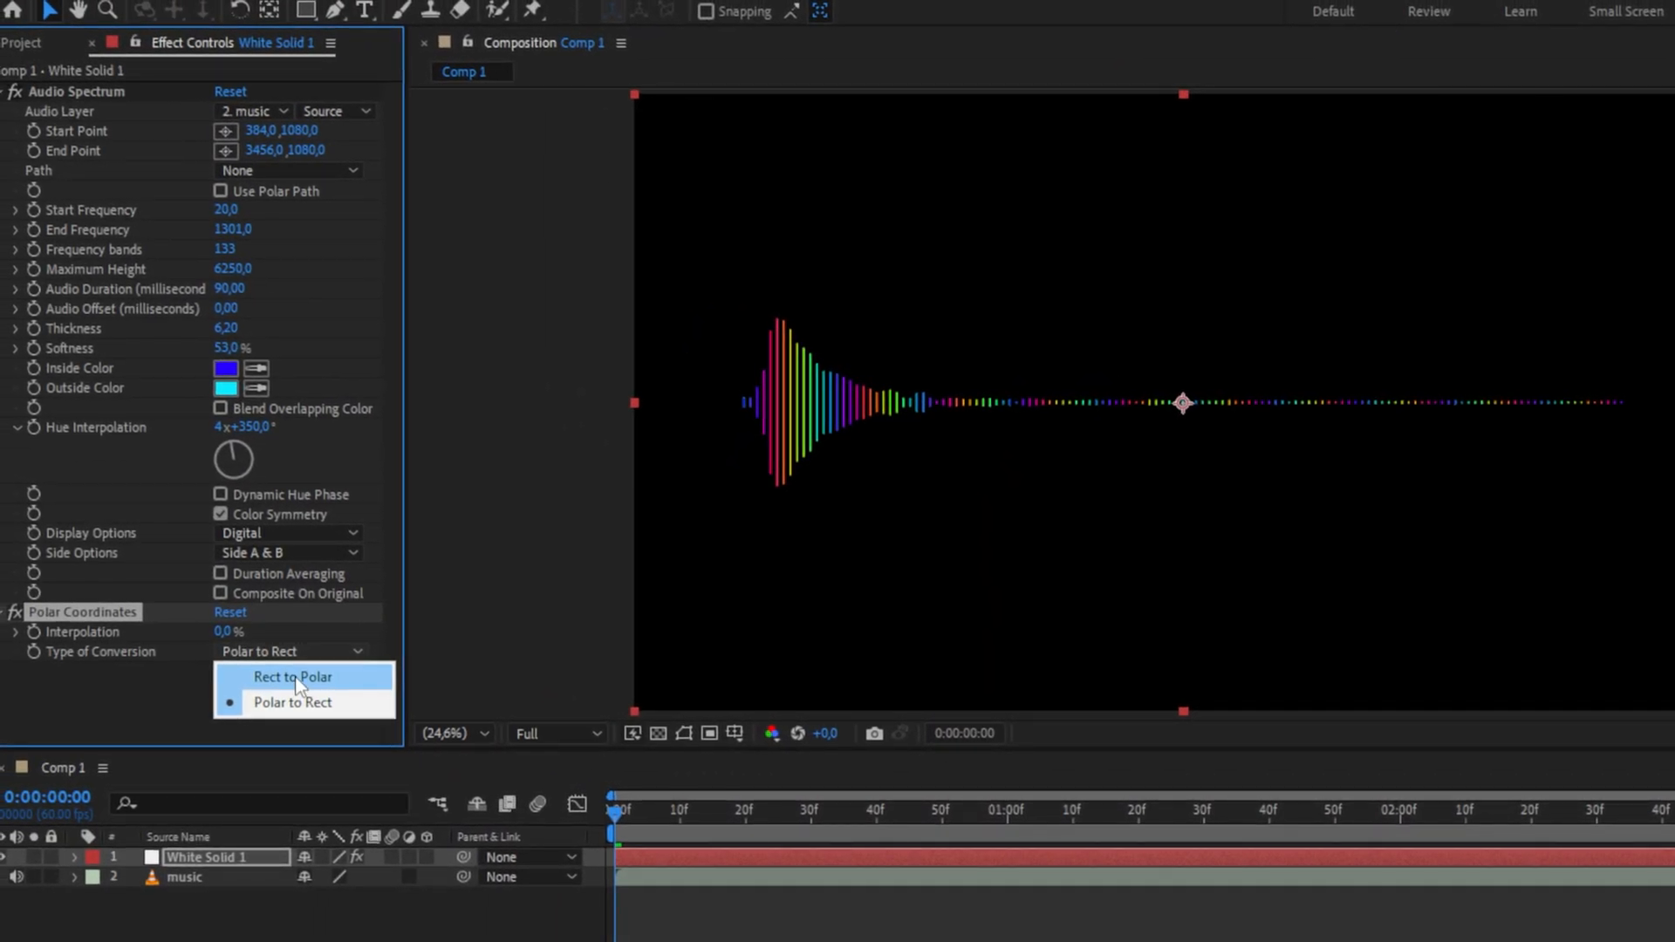
Set Polar Coordinates' Type of Conversion to Rect to Polar
left_click(295, 677)
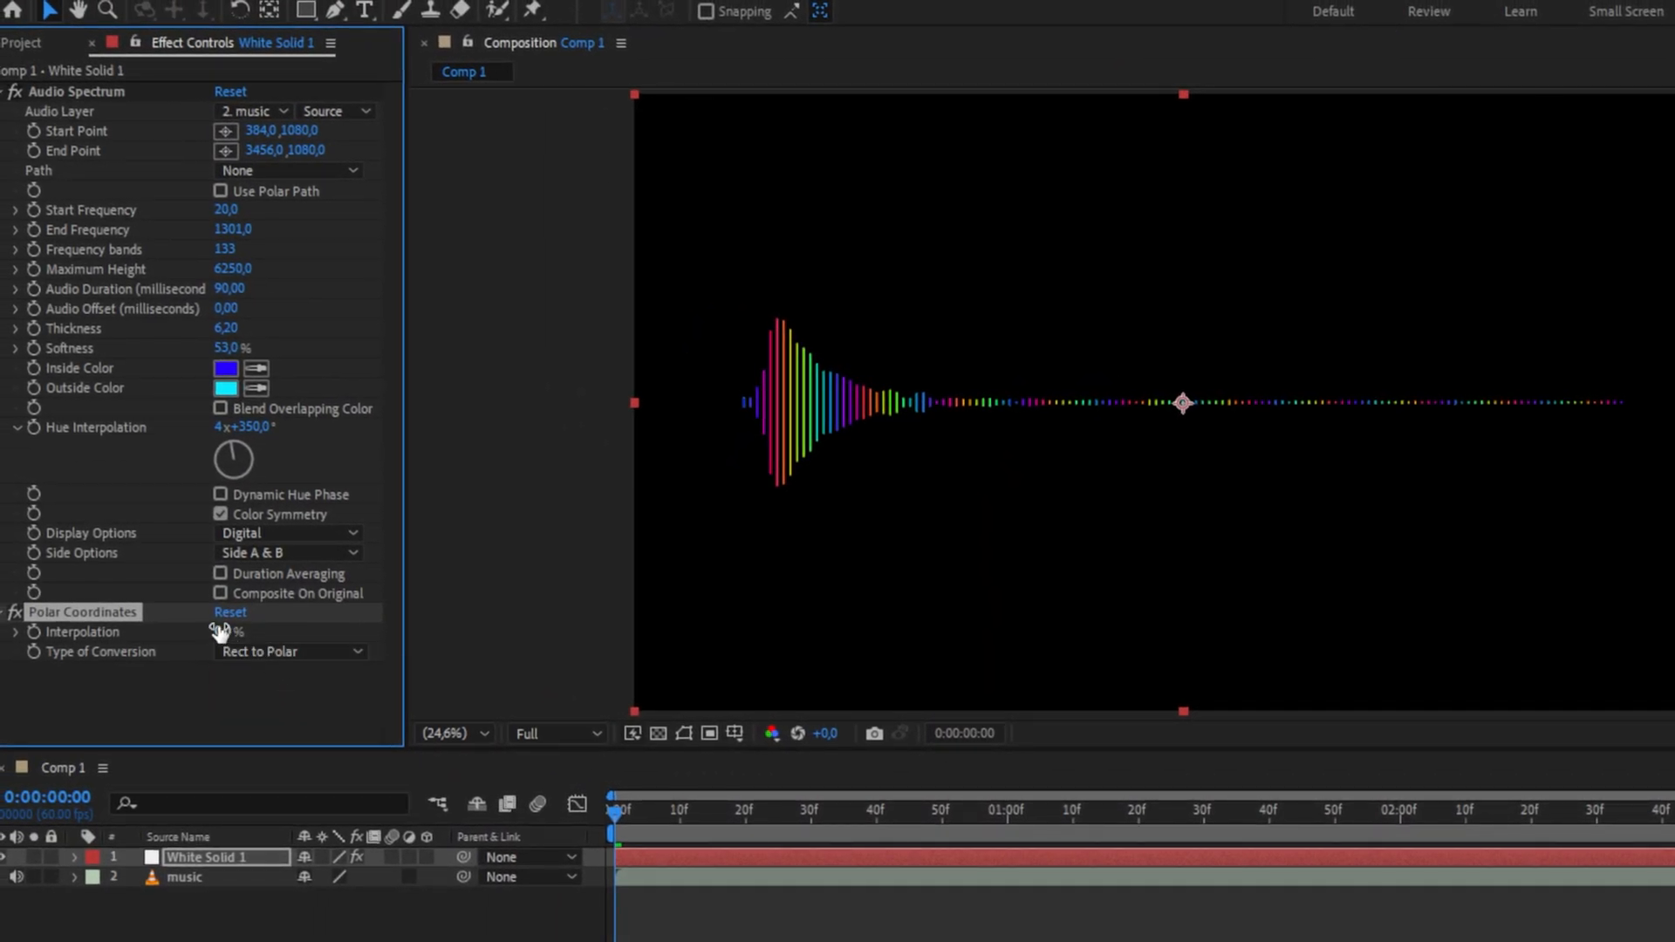